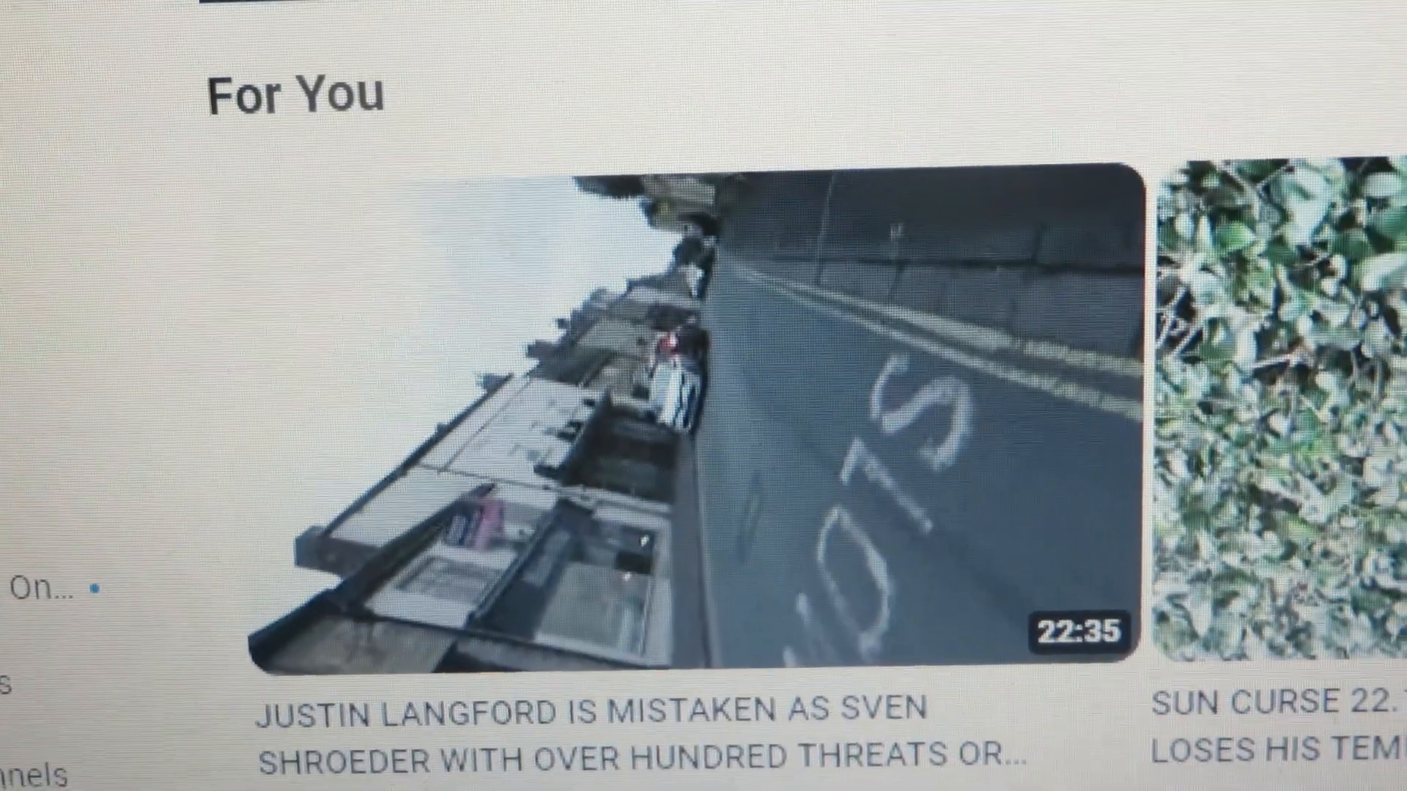
pyautogui.scroll(-3)
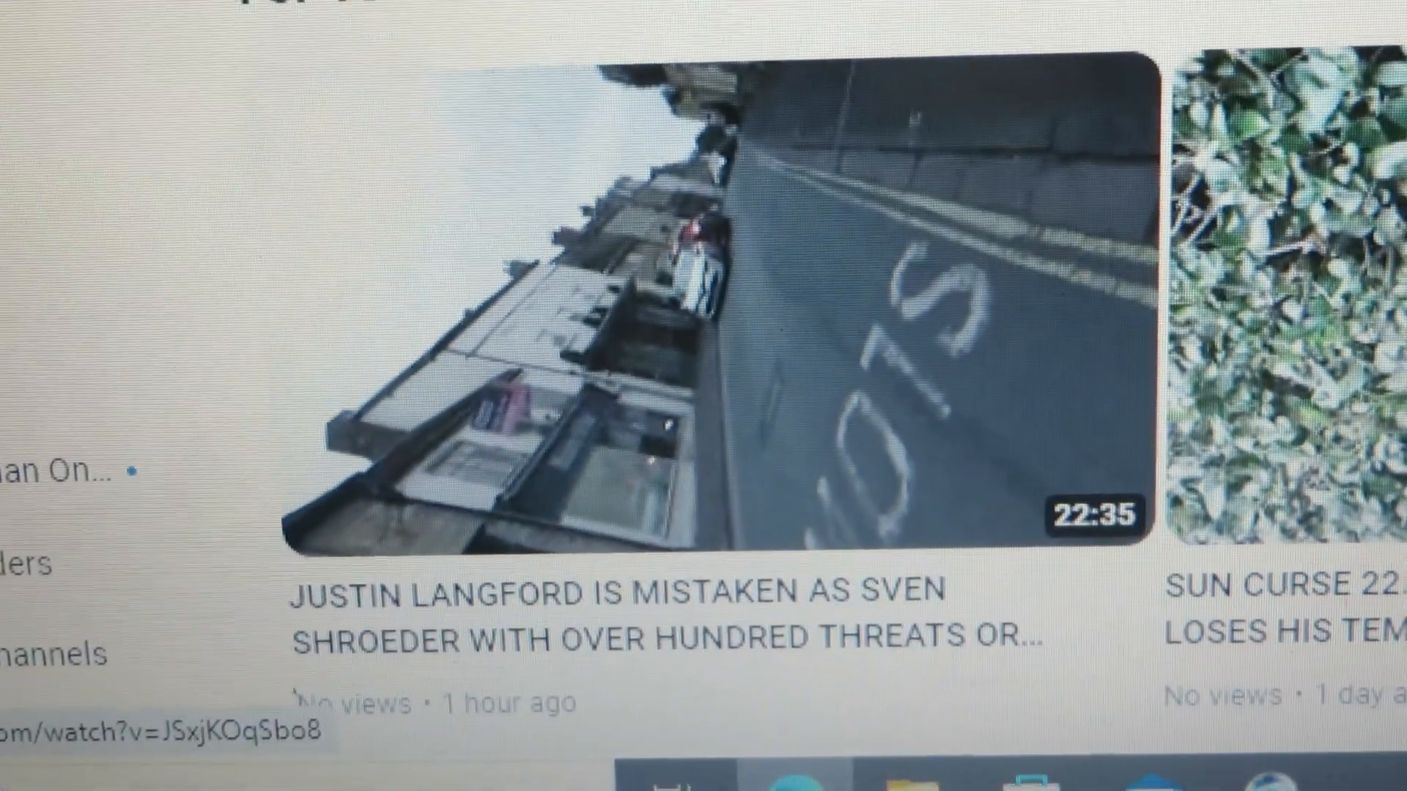